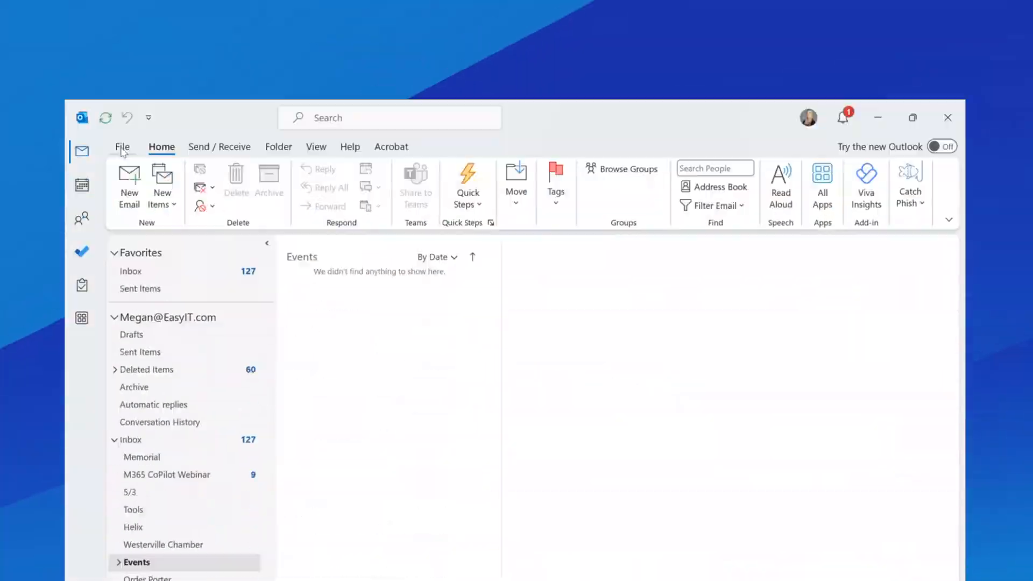
Open Outlook Options from the File backstage menu
{"action": "left_click", "coordinate": [122, 147]}
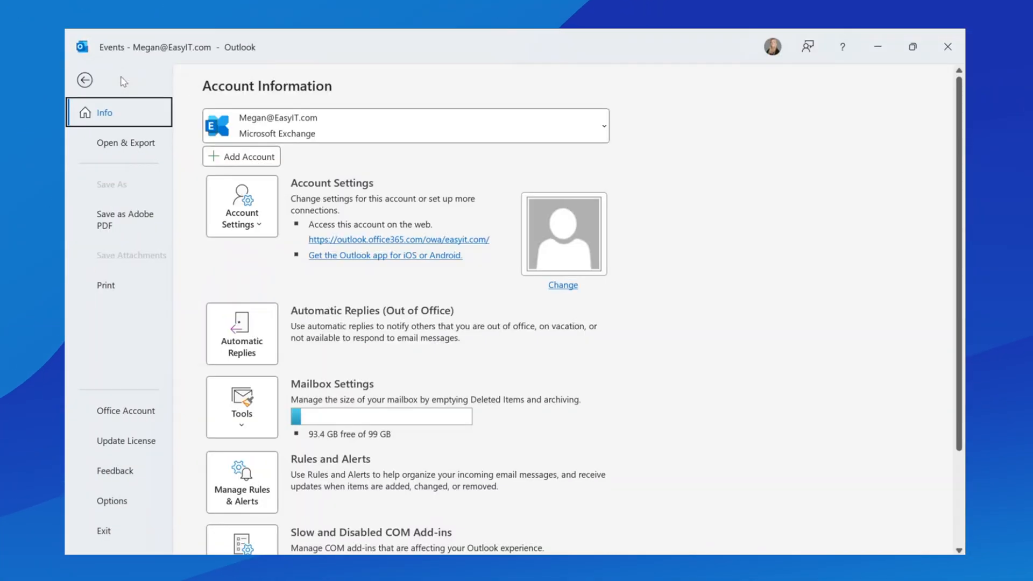
{"action": "mouse_move", "coordinate": [138, 507]}
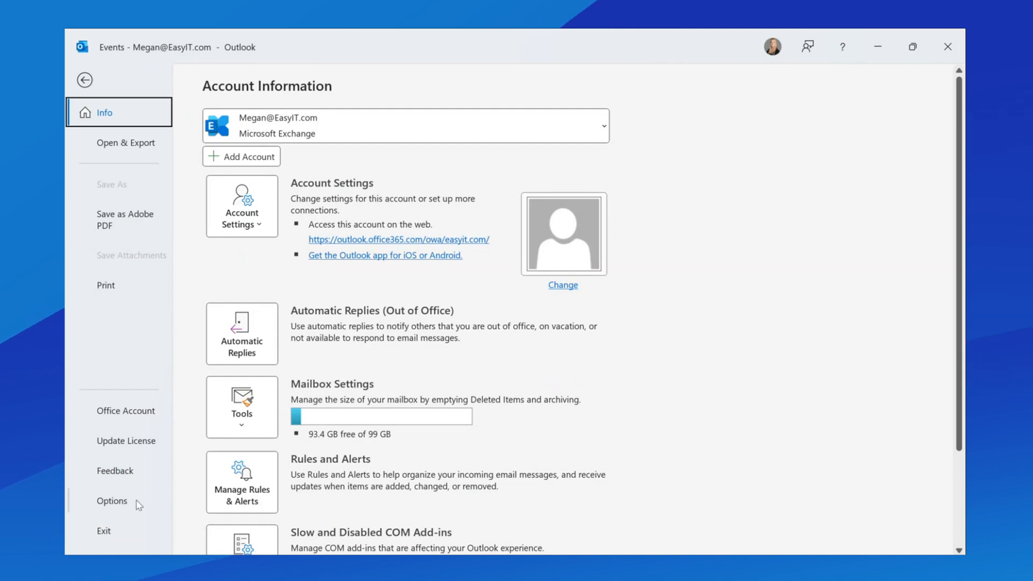
{"action": "left_click", "coordinate": [112, 500]}
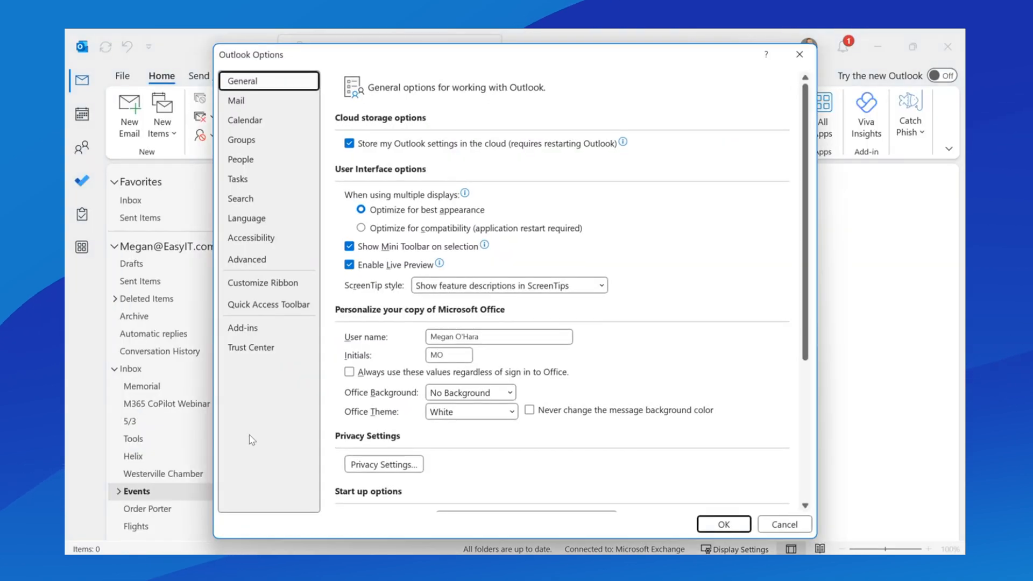
Set the Office Theme to Black in General options and confirm with OK
{"action": "left_click", "coordinate": [511, 412]}
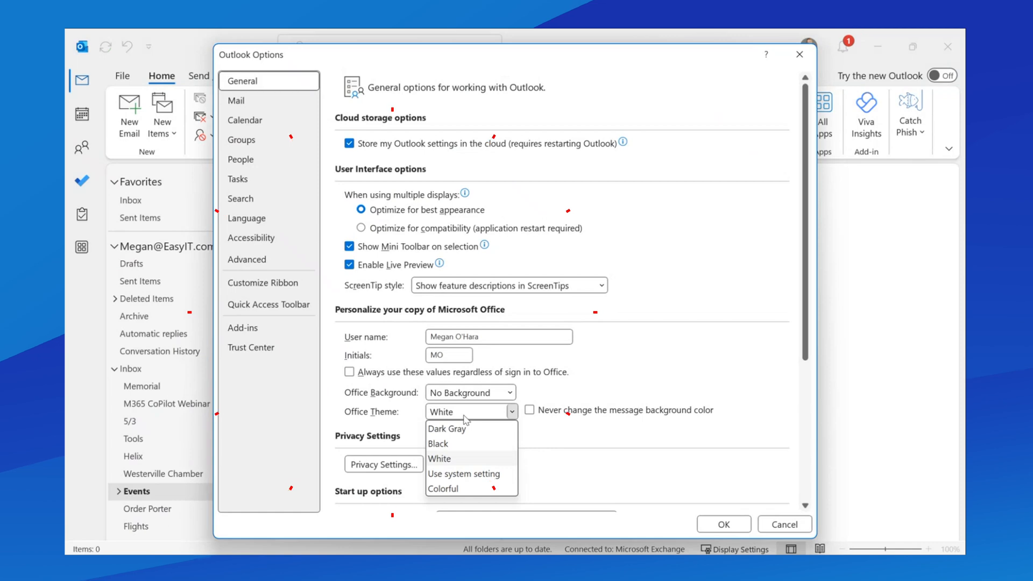
{"action": "mouse_move", "coordinate": [460, 446]}
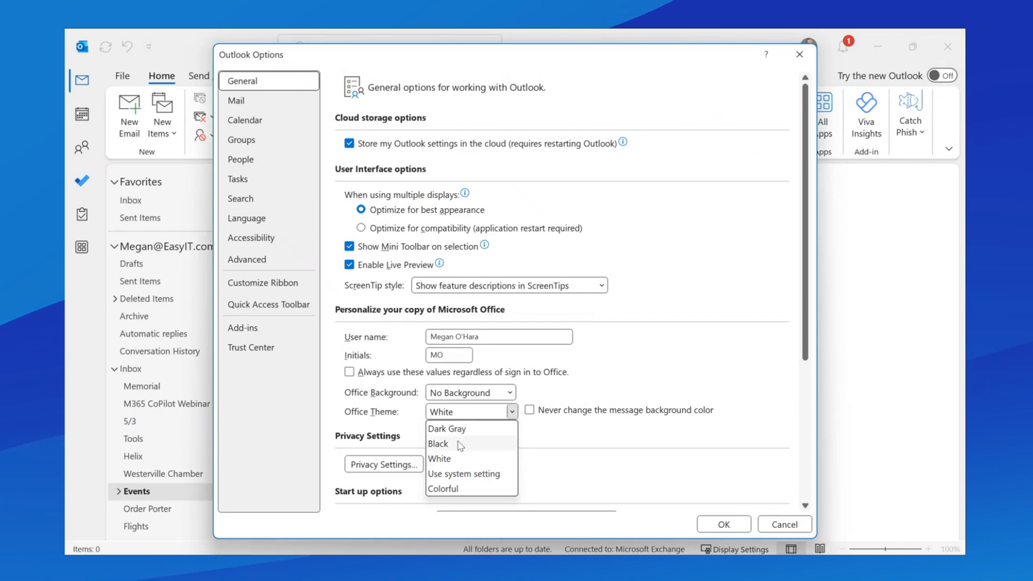
{"action": "left_click", "coordinate": [438, 444]}
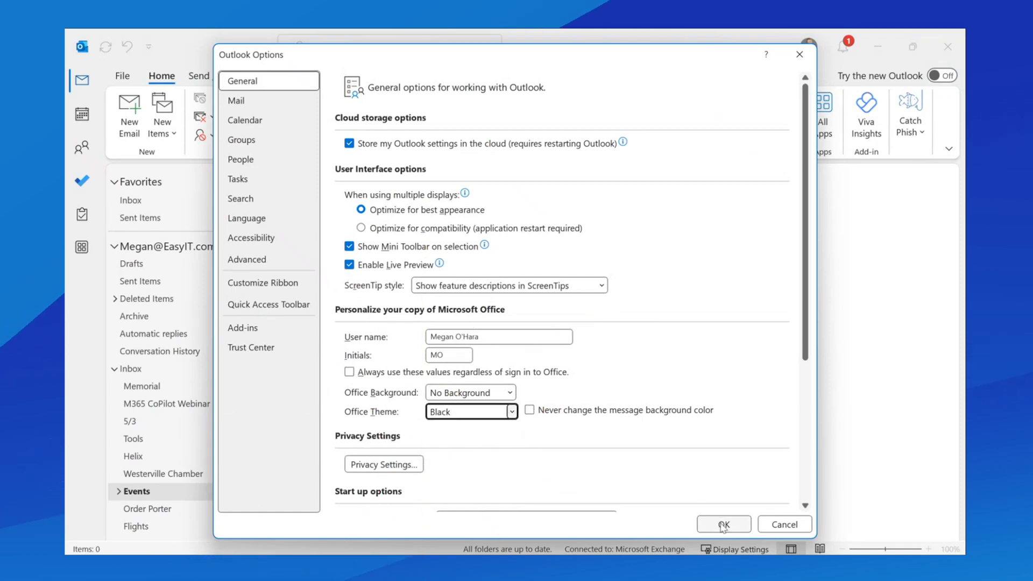
{"action": "left_click", "coordinate": [725, 524]}
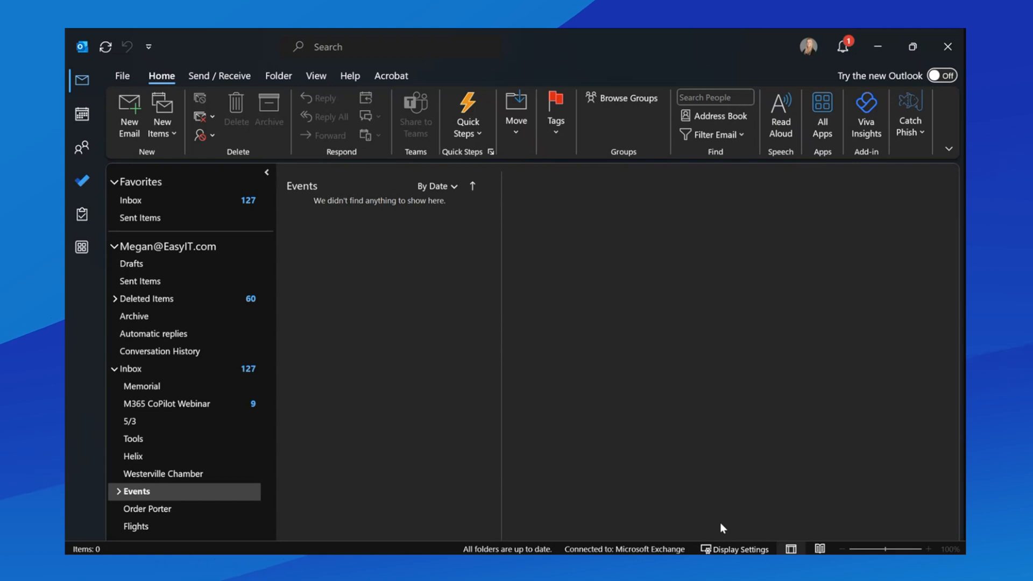
{"action": "mouse_move", "coordinate": [294, 276]}
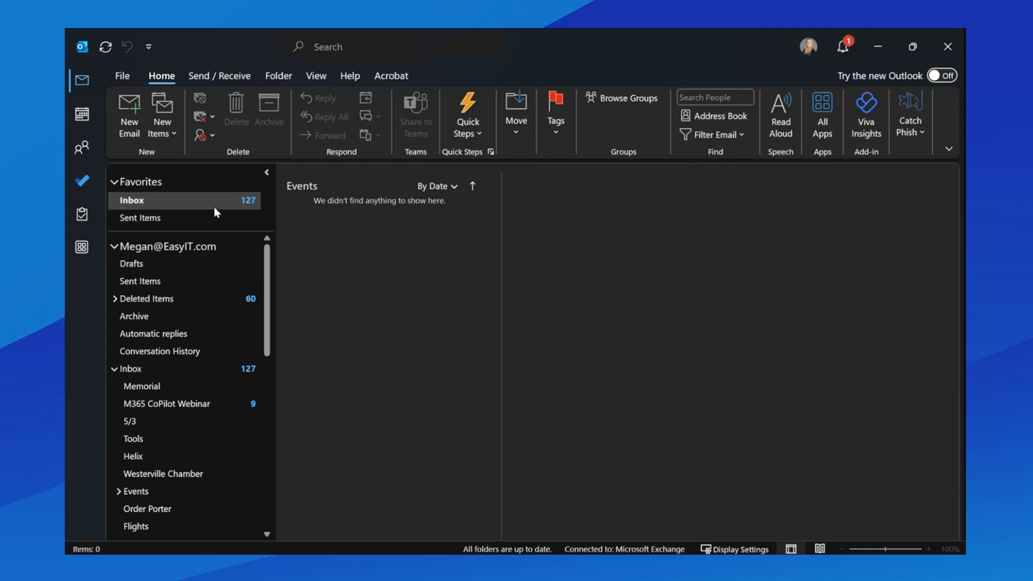
Open the Inbox under Favorites to view messages in the dark theme
{"action": "left_click", "coordinate": [161, 200]}
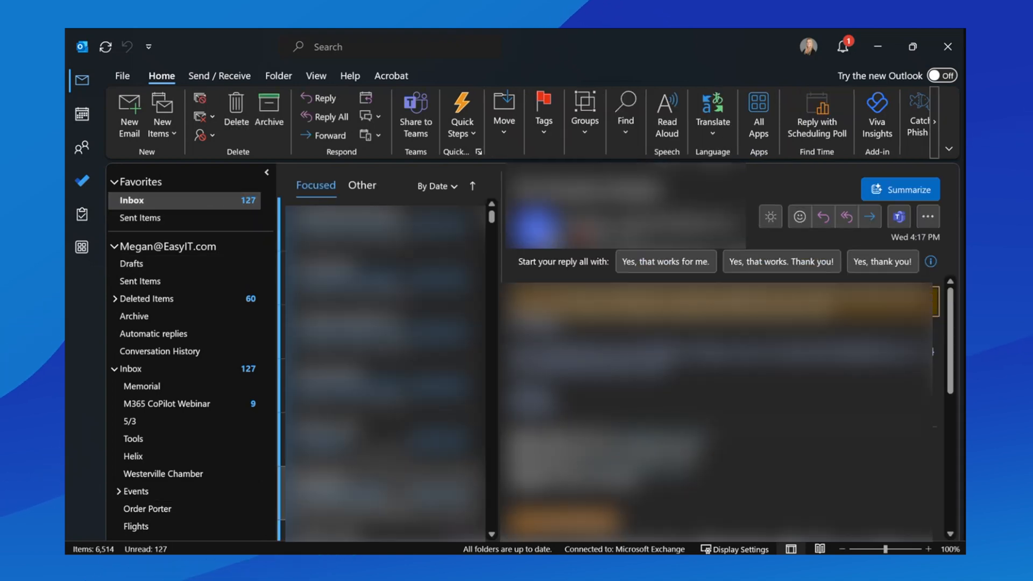
{"action": "mouse_move", "coordinate": [770, 216]}
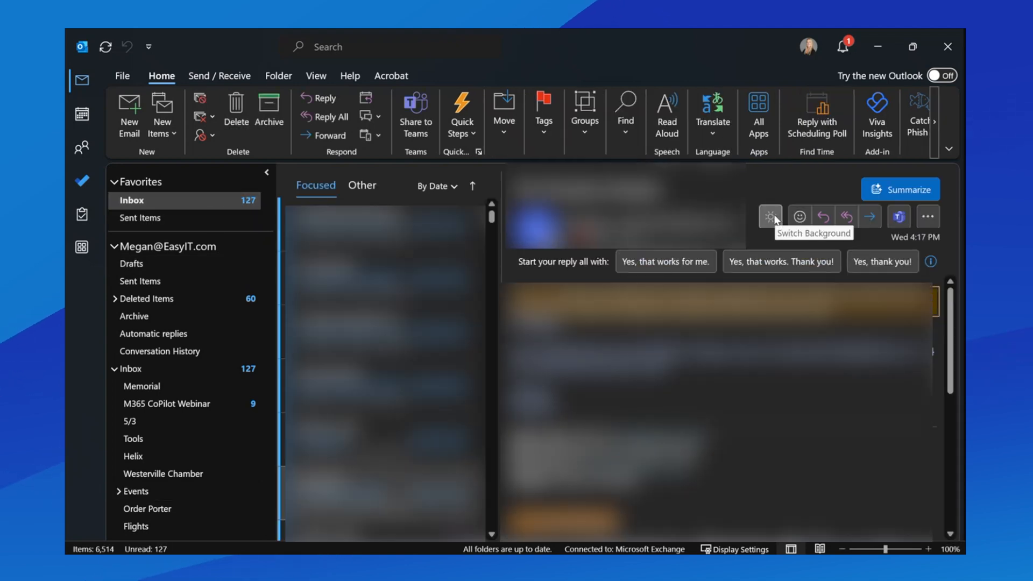
{"action": "left_click", "coordinate": [770, 216]}
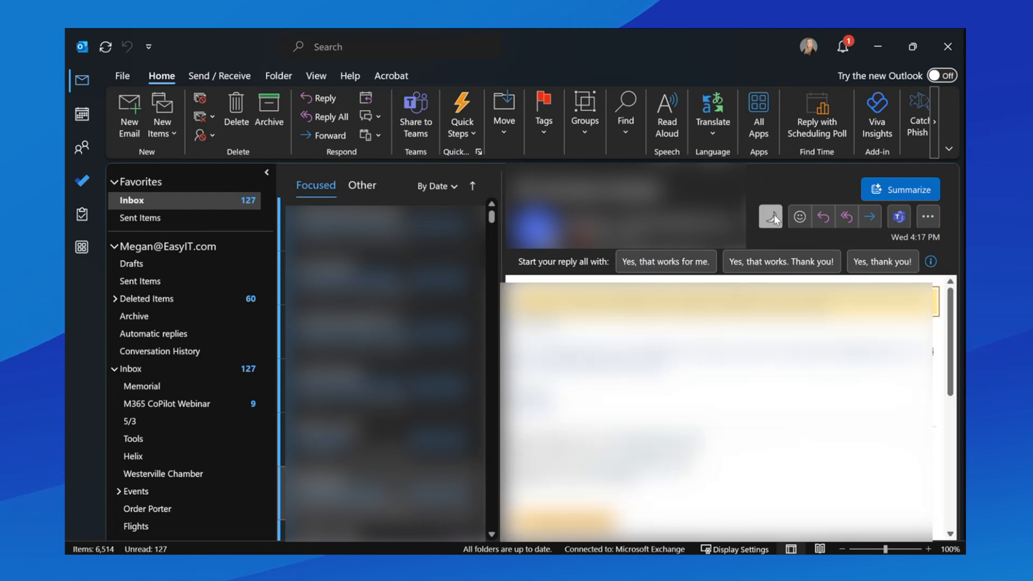
{"action": "mouse_move", "coordinate": [770, 217]}
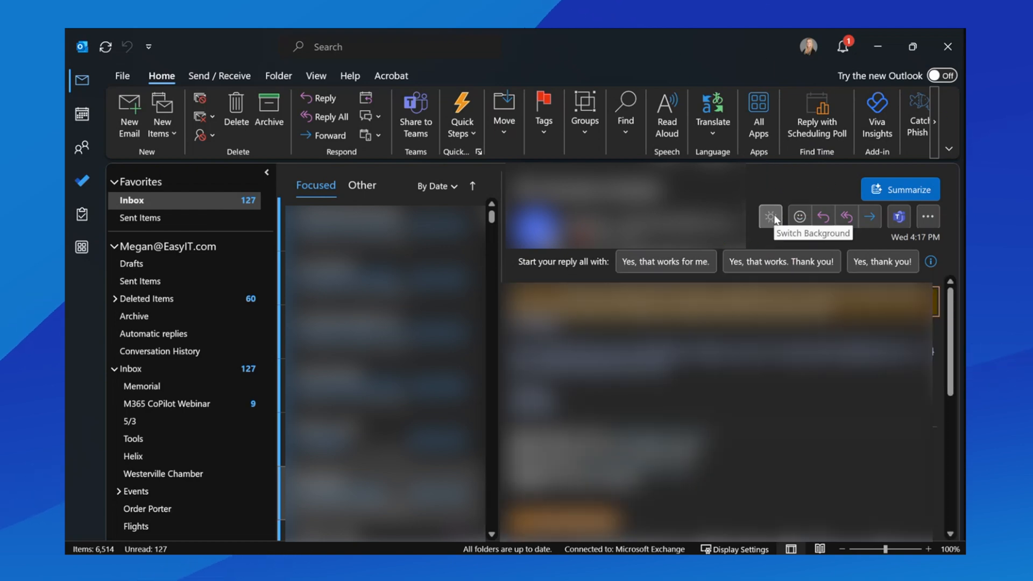